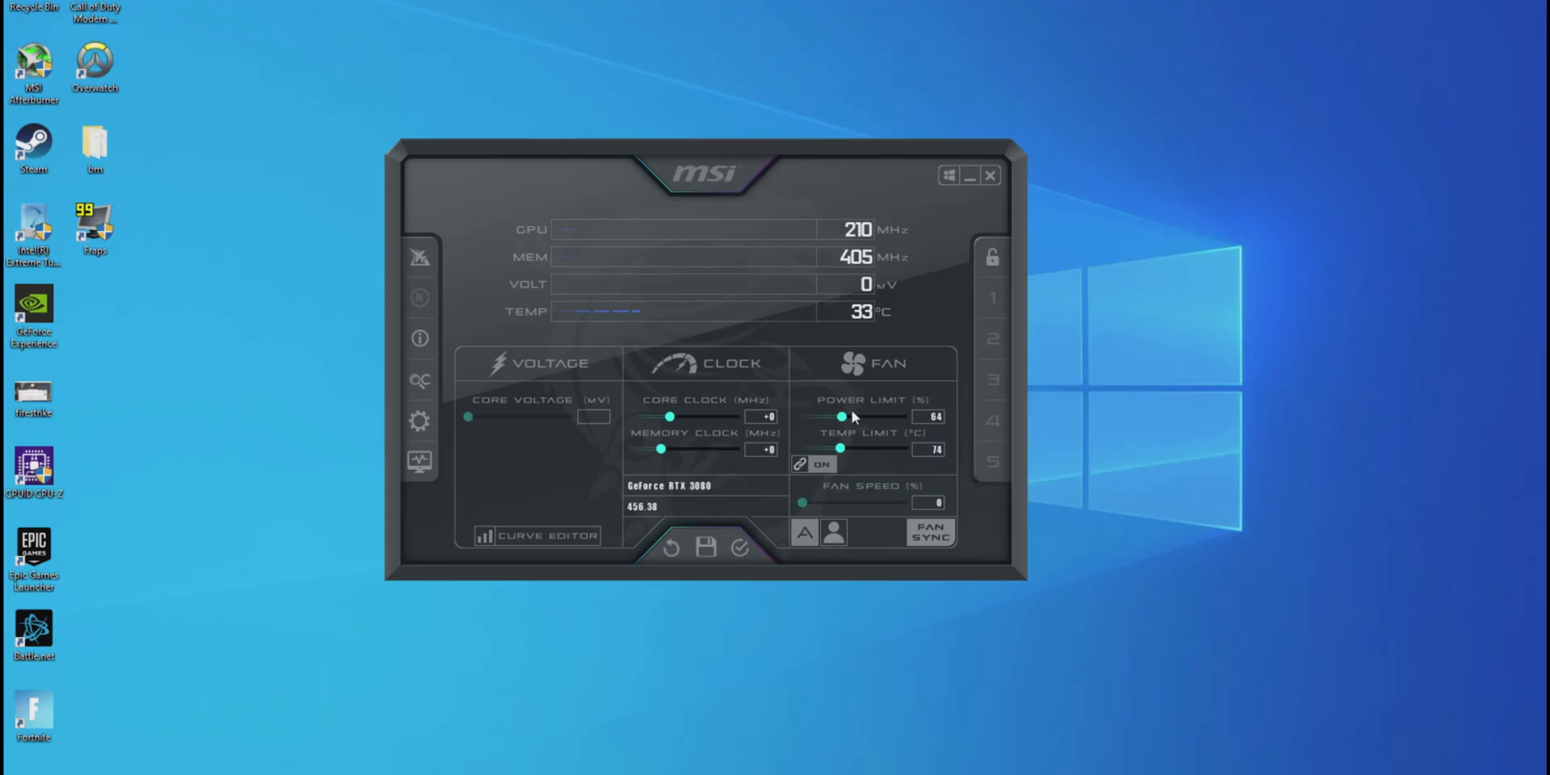
mouse_move(862, 591)
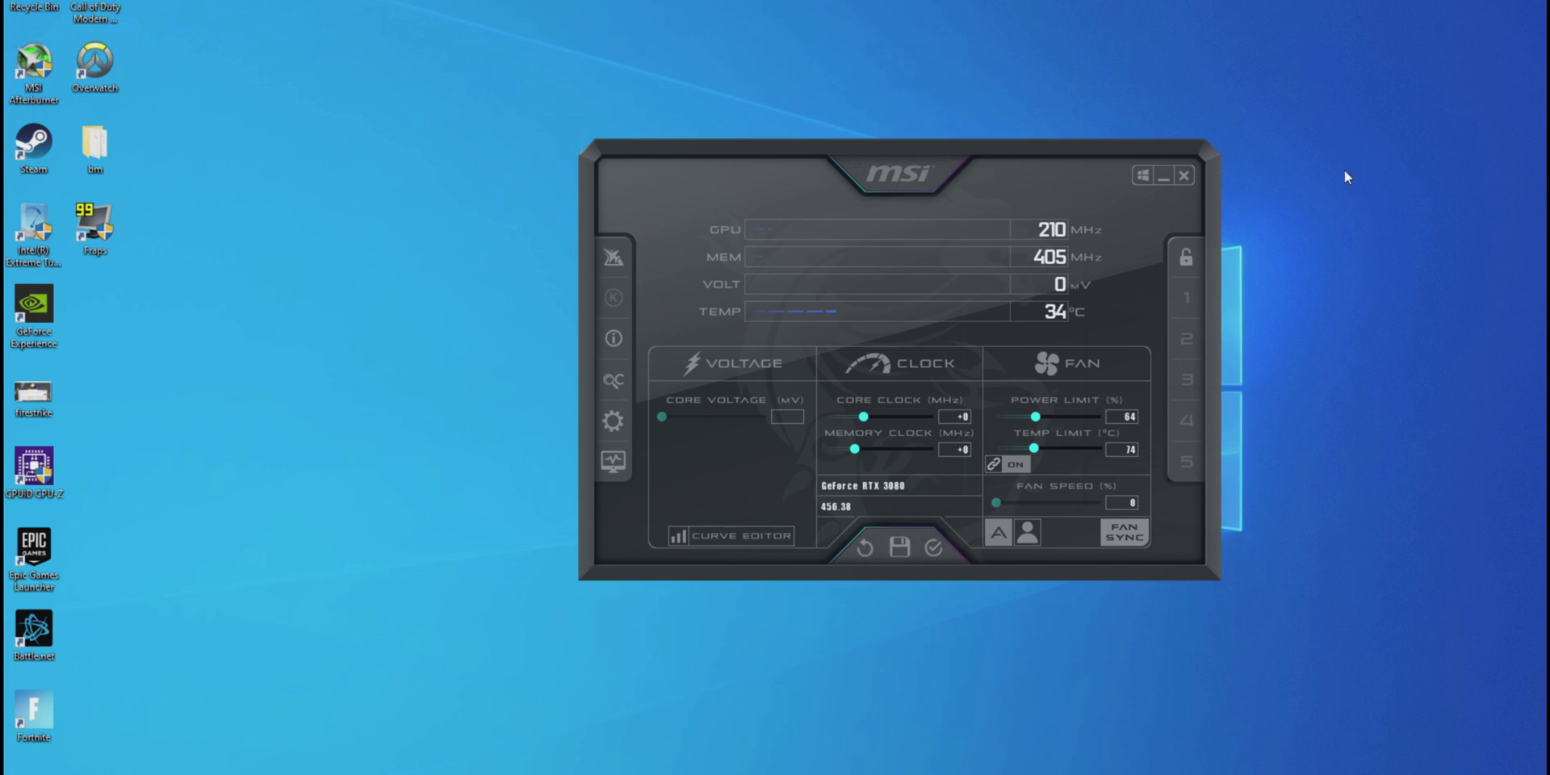
mouse_move(1234, 299)
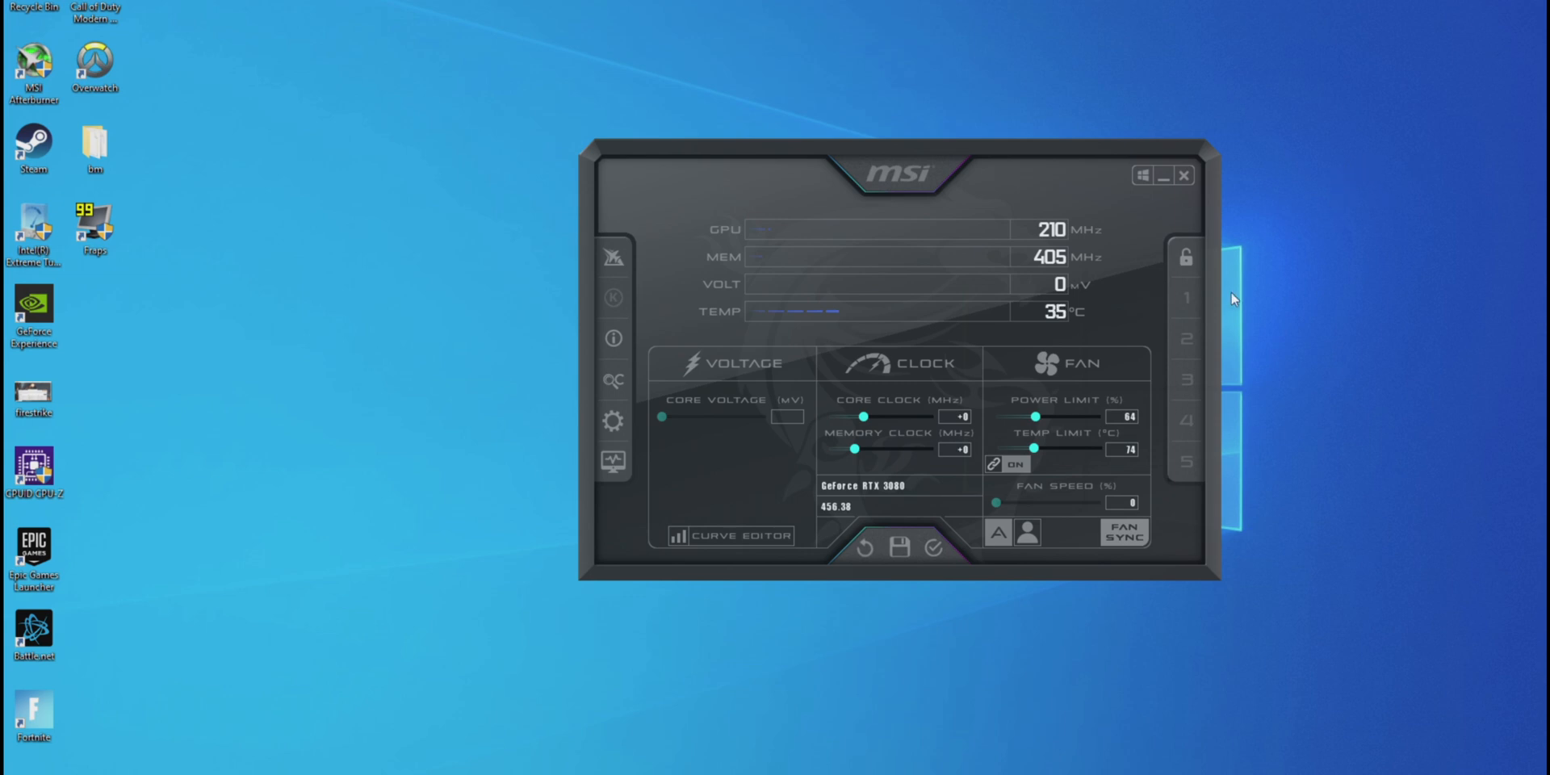
Step: Drag the RTX 3080 power limit down from 64% through 56% and 46% to about 40%
left_click_drag(1035, 417, 1026, 416)
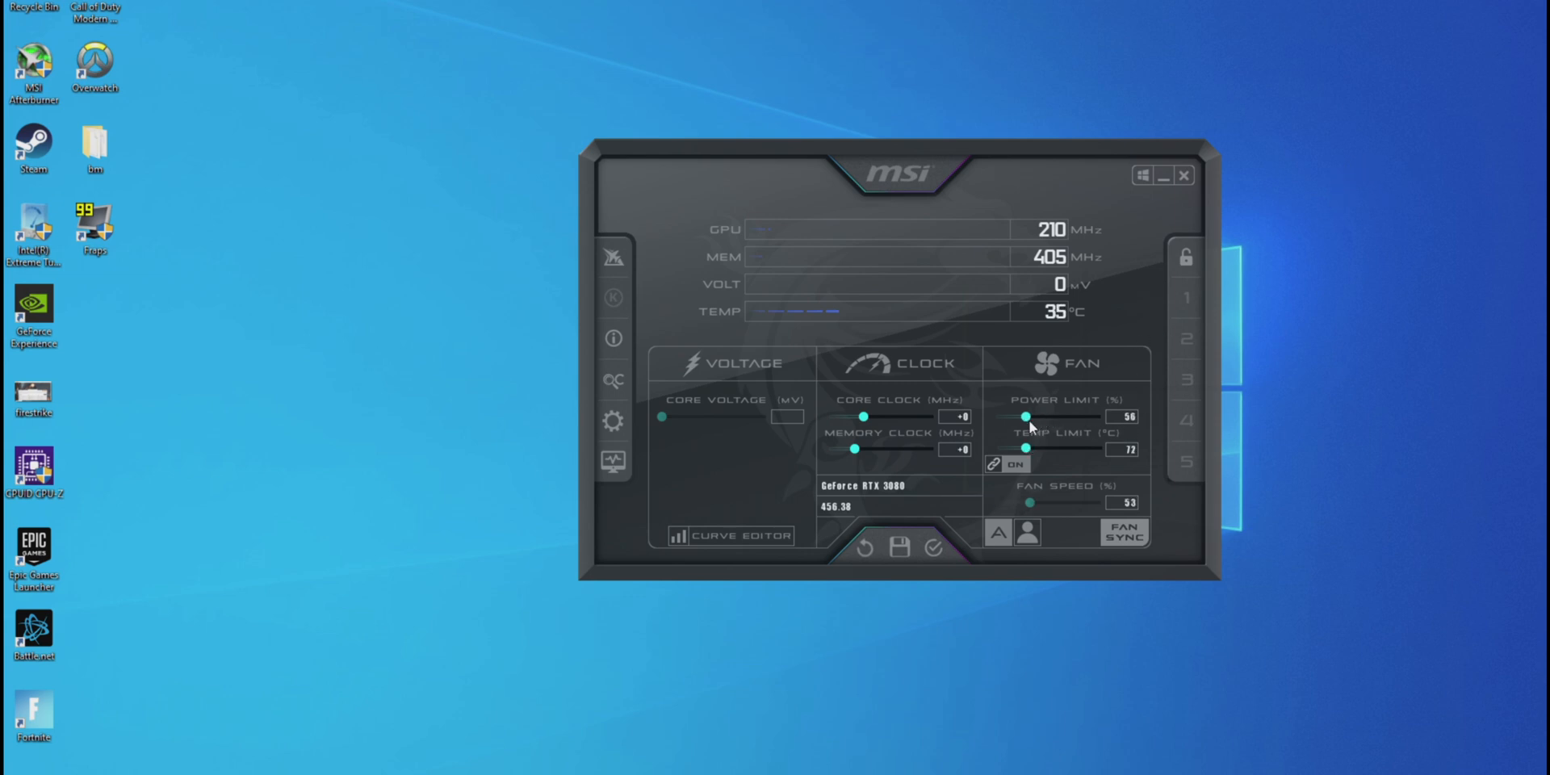
left_click_drag(1023, 416, 1012, 417)
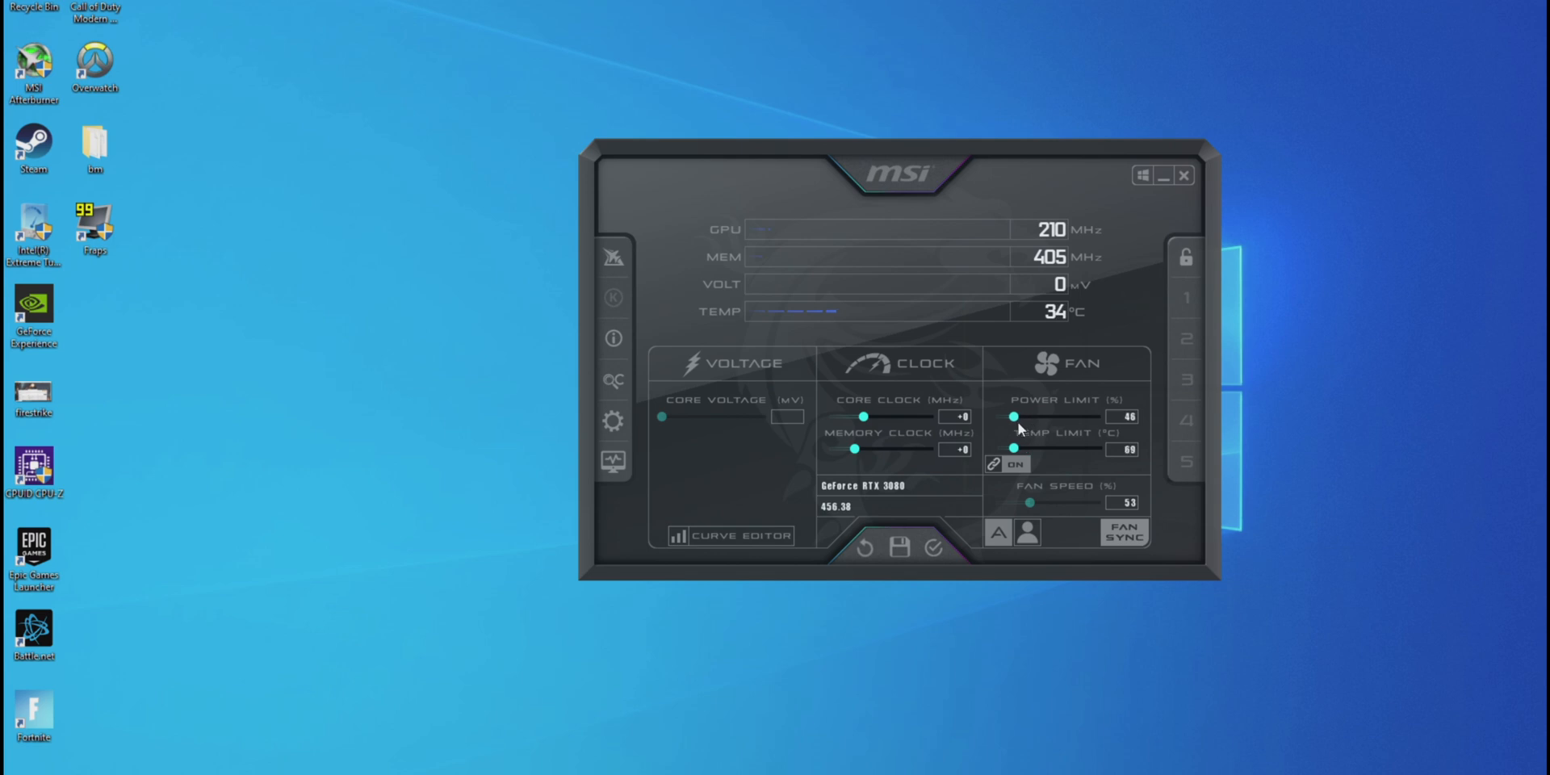
left_click_drag(1013, 417, 1008, 417)
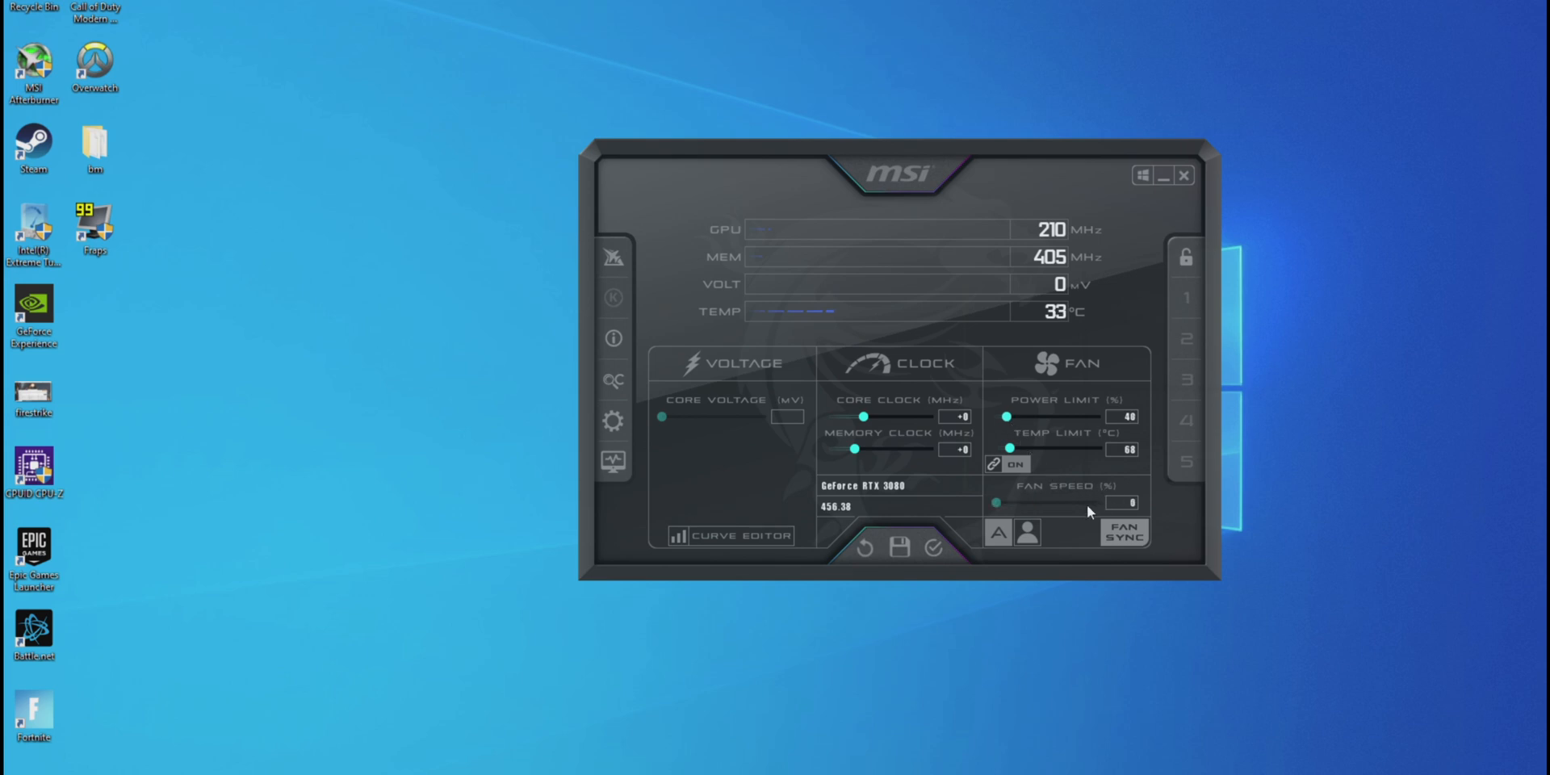
mouse_move(1097, 516)
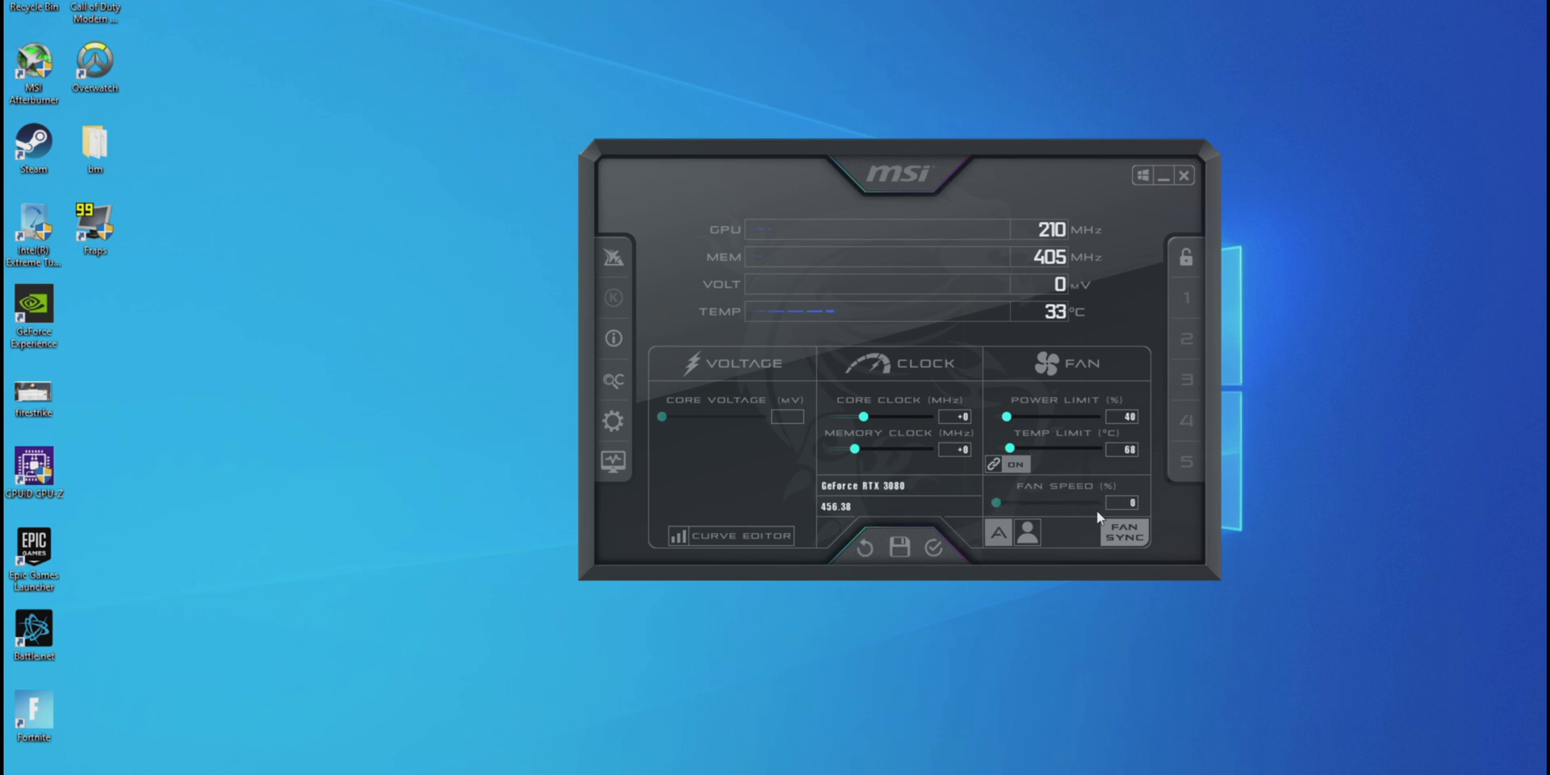